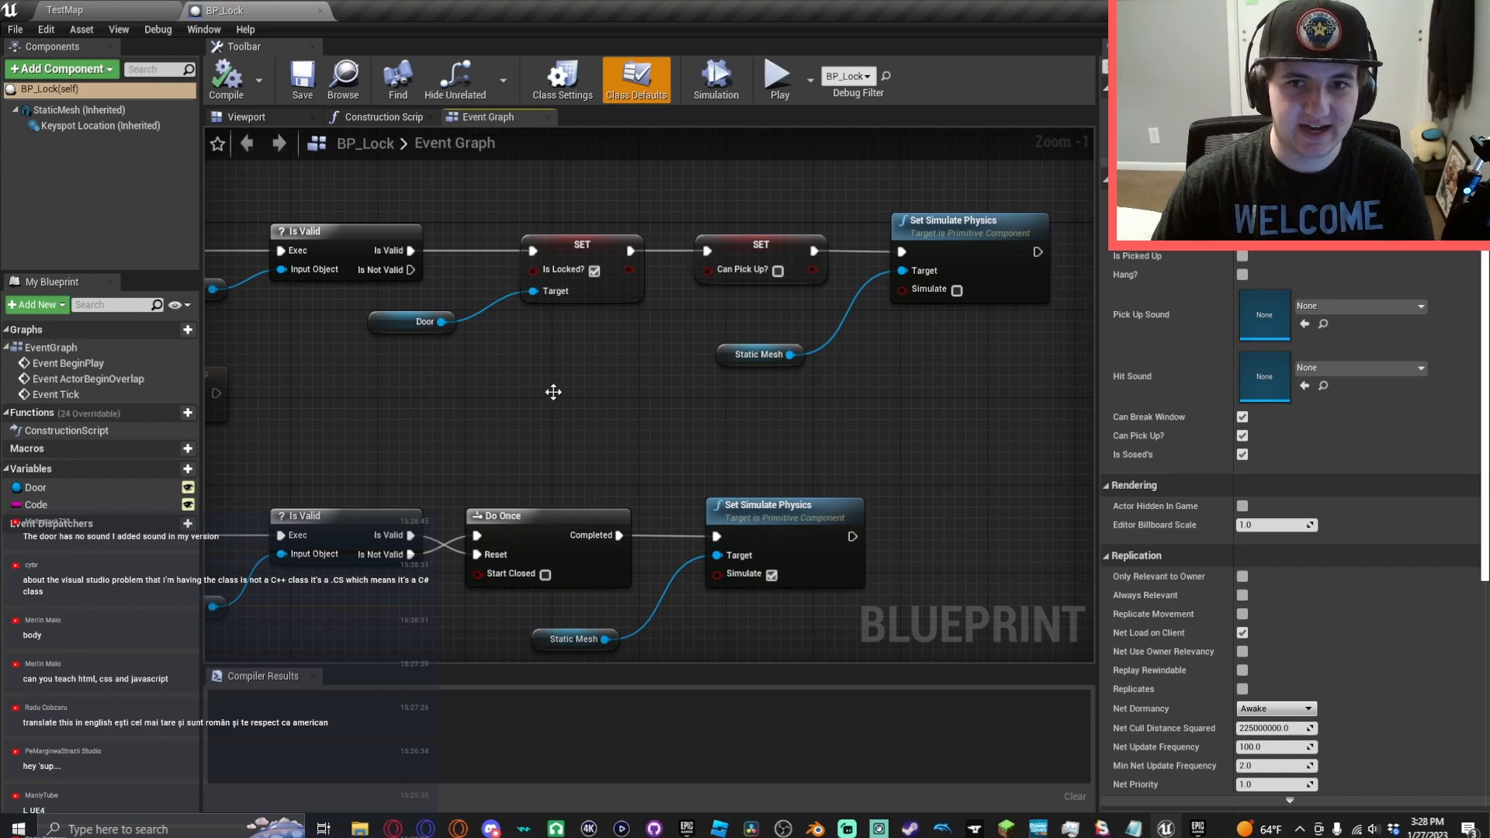
- Return to the level, select the lock on the door and view the door it controls
click(64, 11)
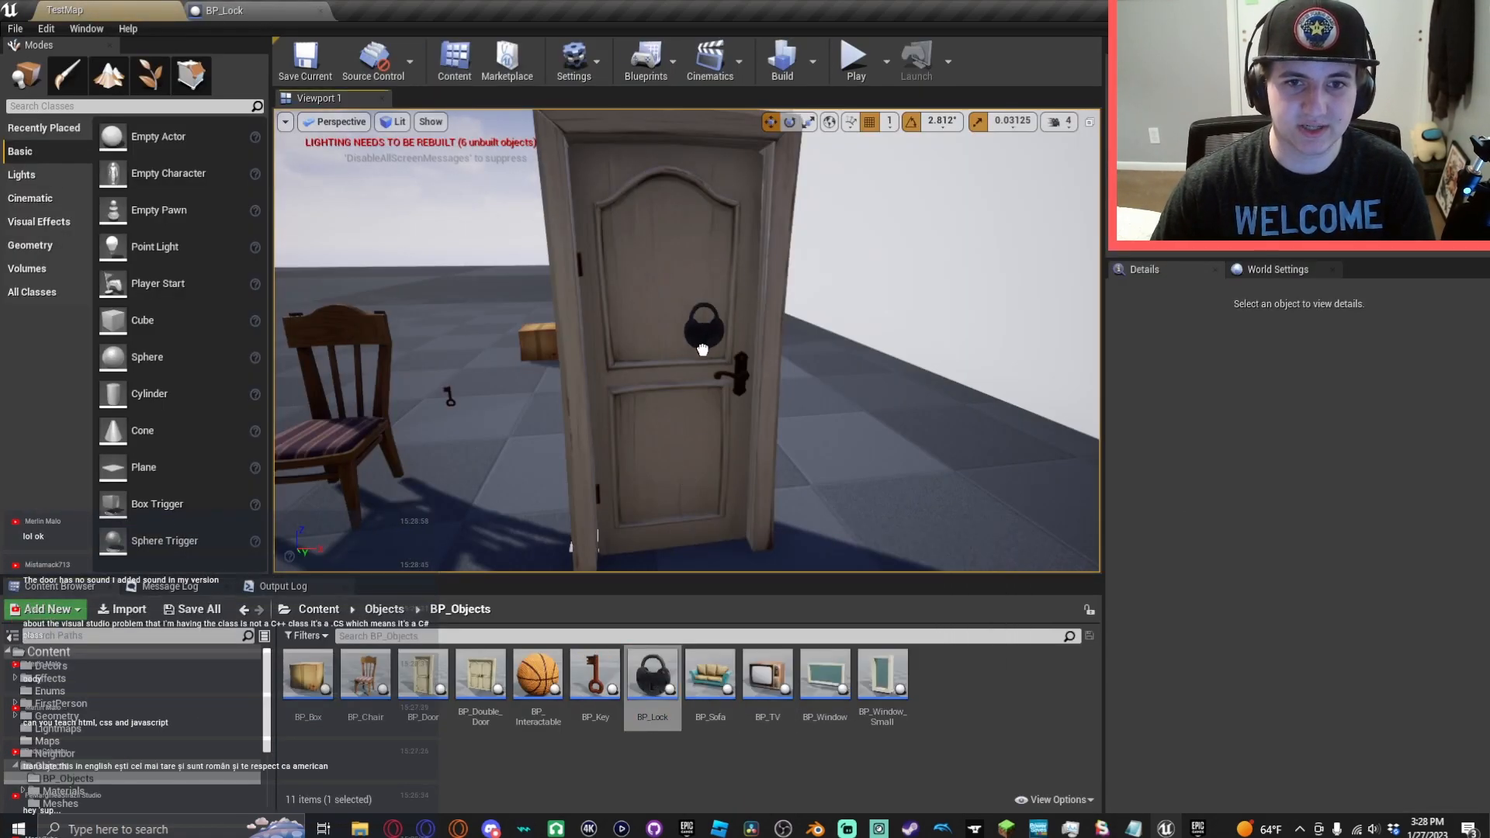
click(702, 332)
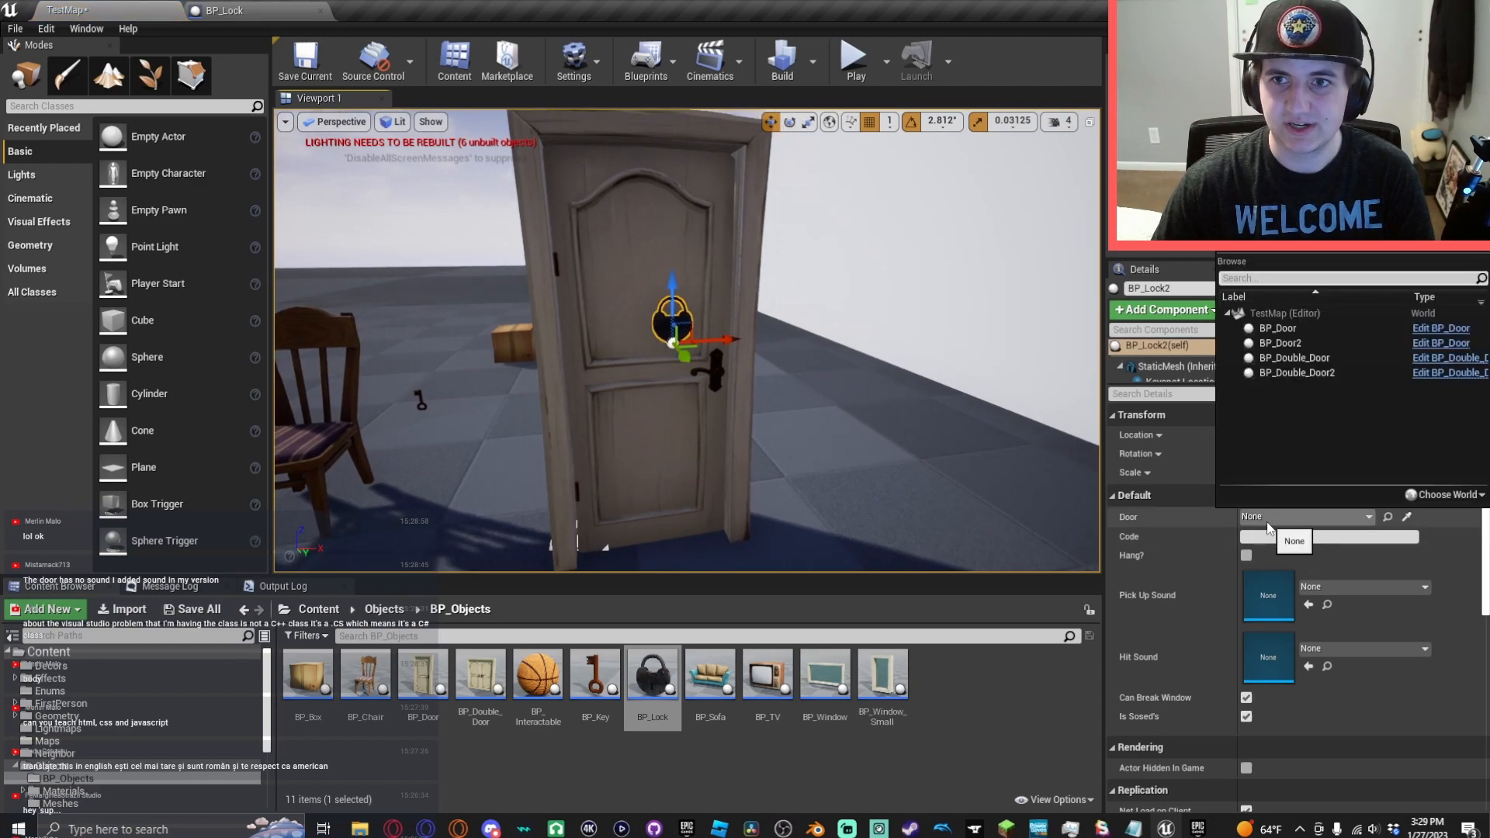
click(852, 56)
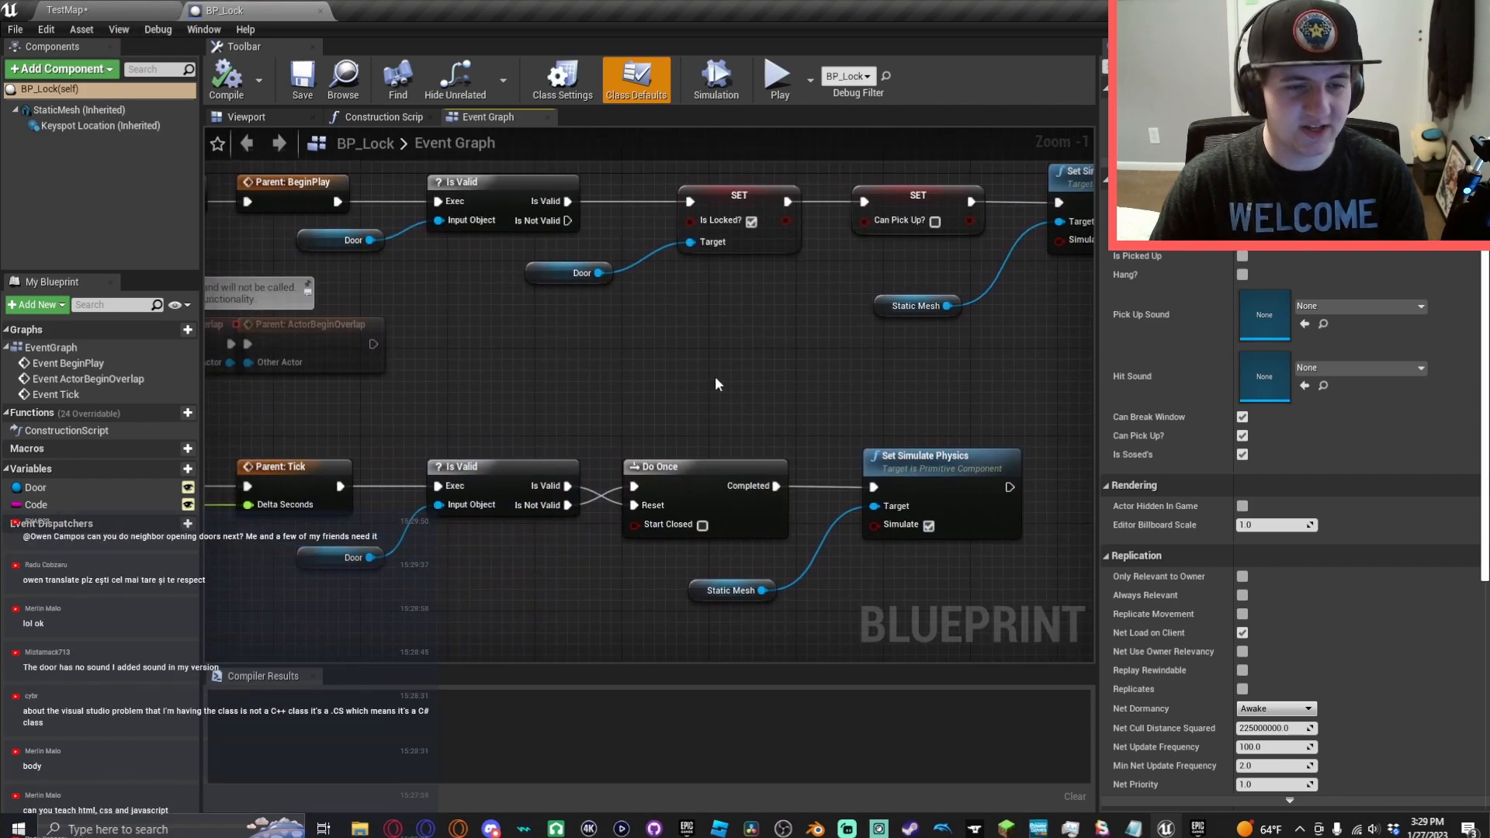
mouse_move(717, 375)
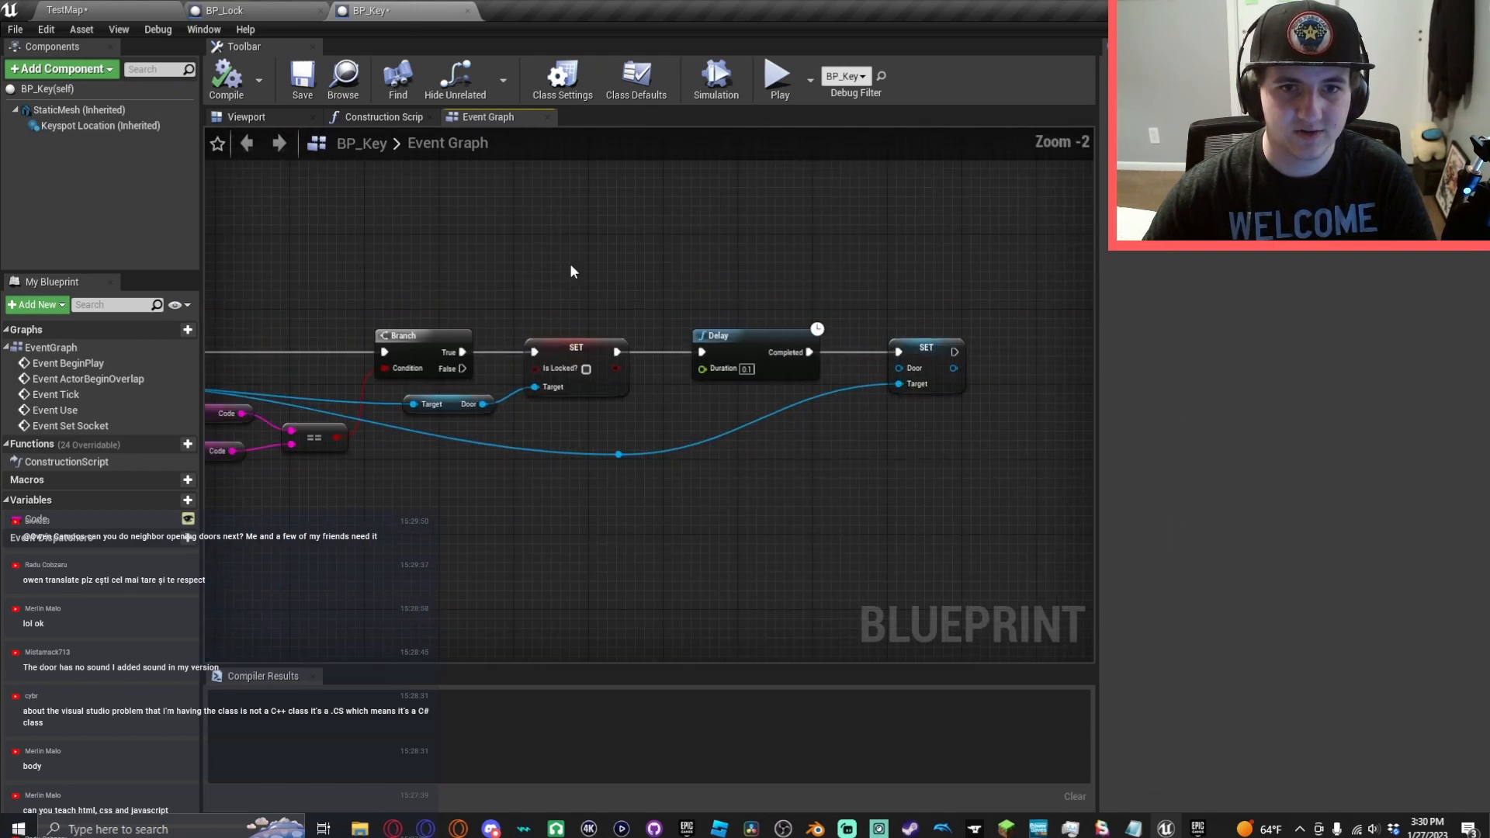
- Replace the old unlocking nodes with Set Simulate Physics and Set Can Pick Up after the matching-code branch
click(925, 366)
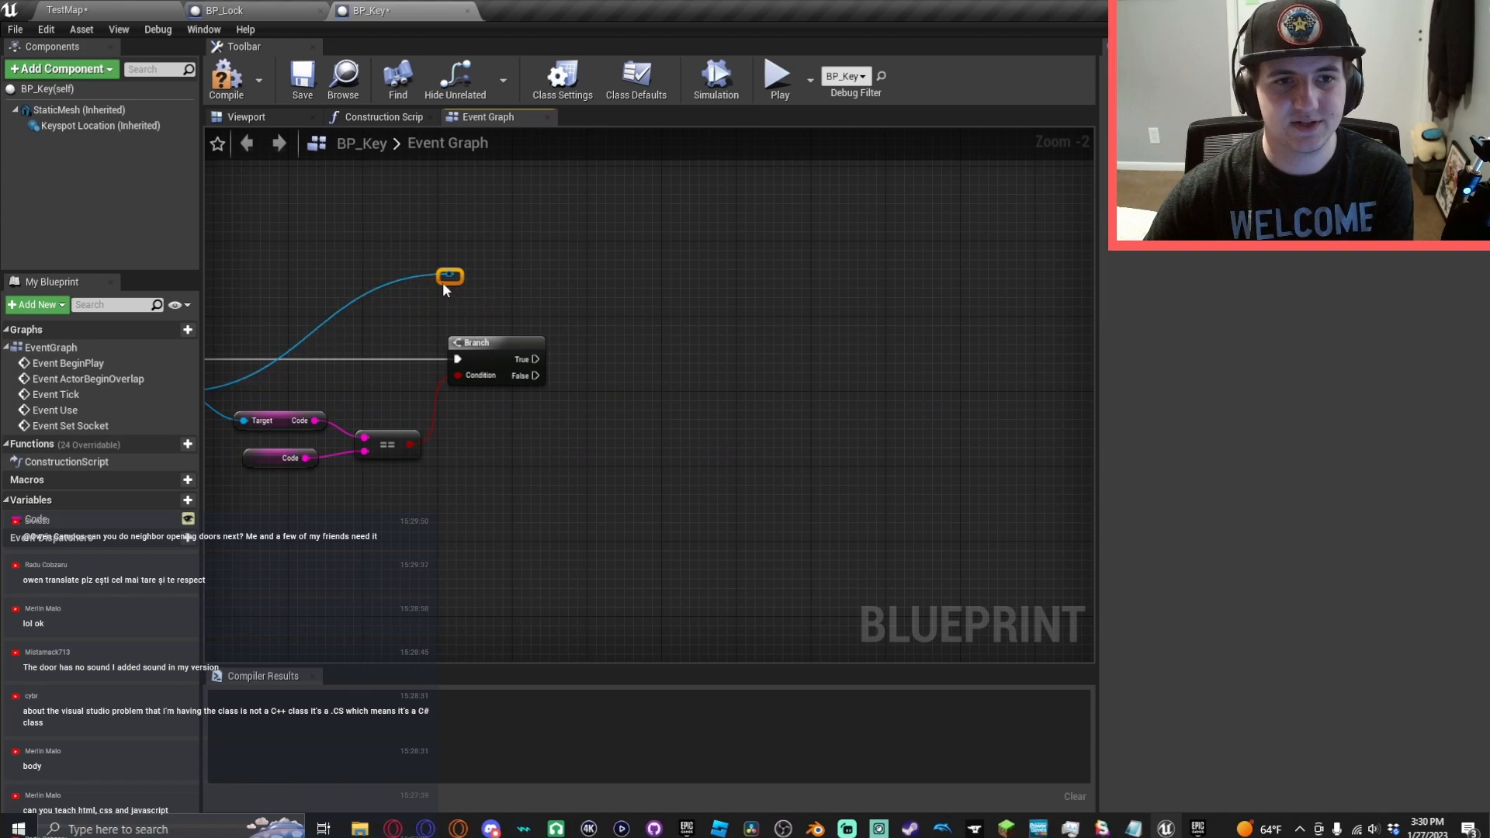
drag(450, 277, 658, 322)
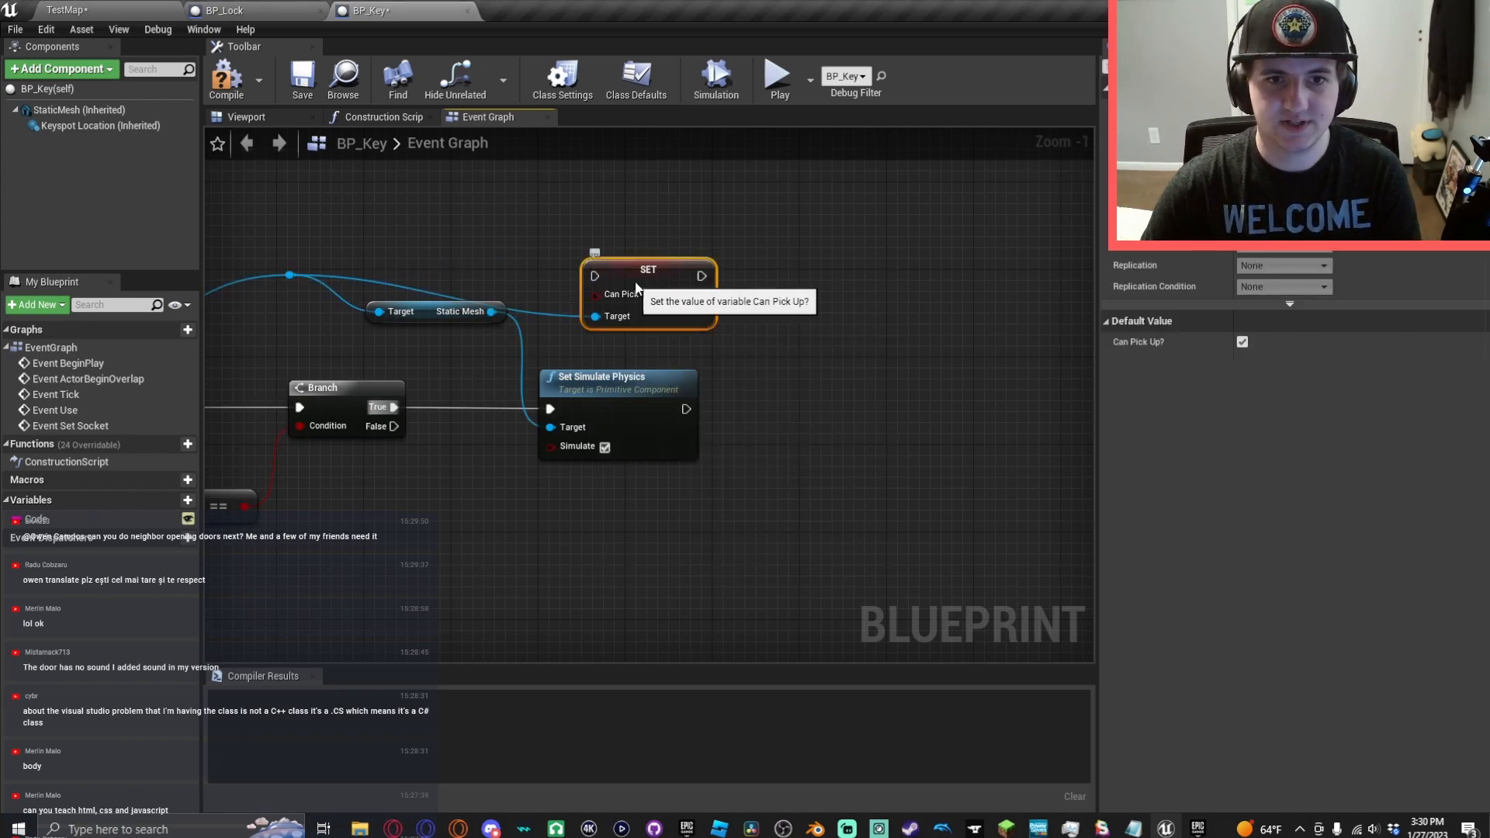
drag(648, 268, 823, 426)
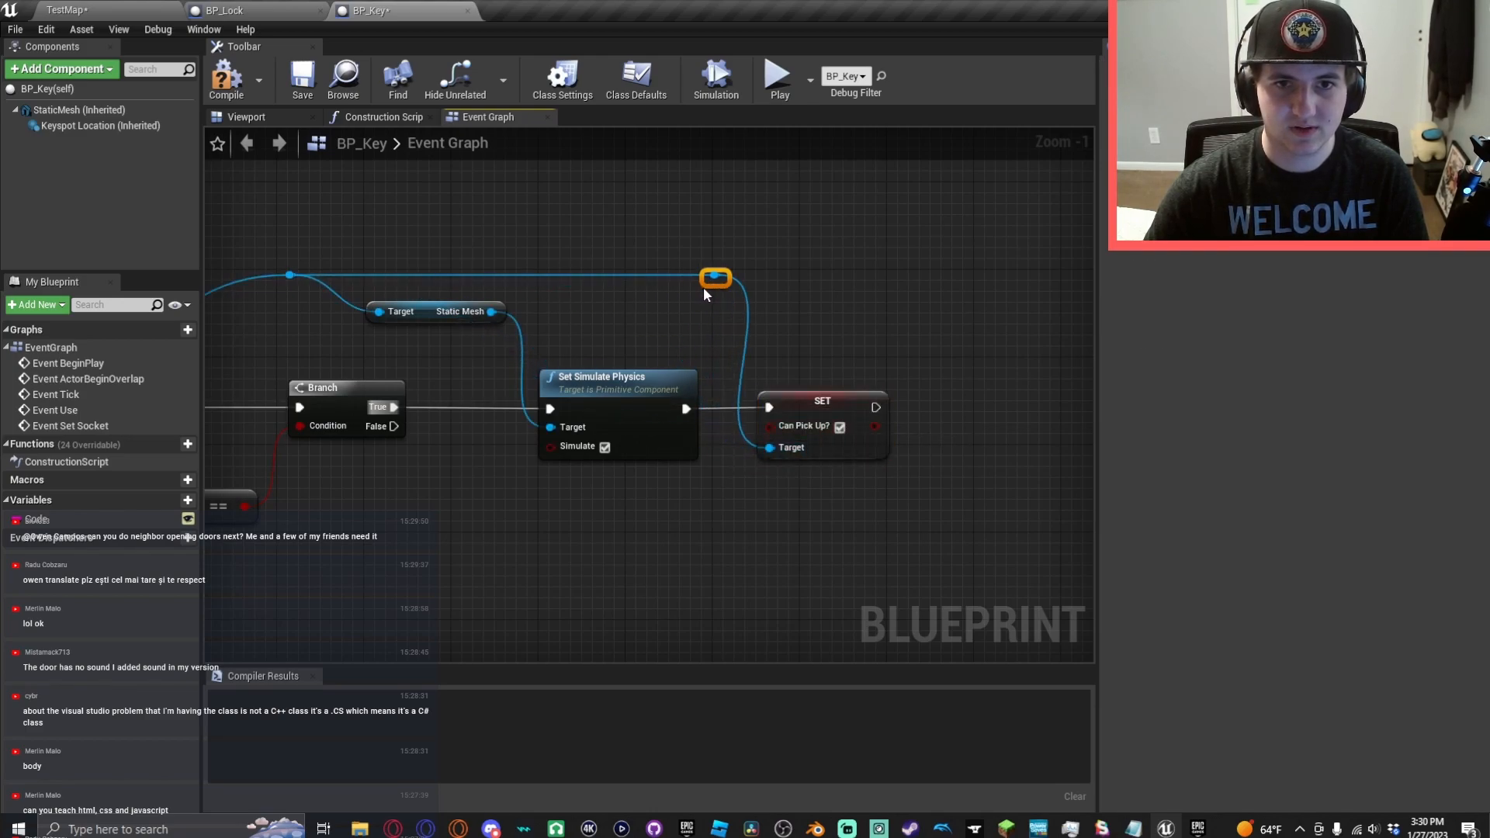
- Compile and save the BP_Key blueprint
click(302, 80)
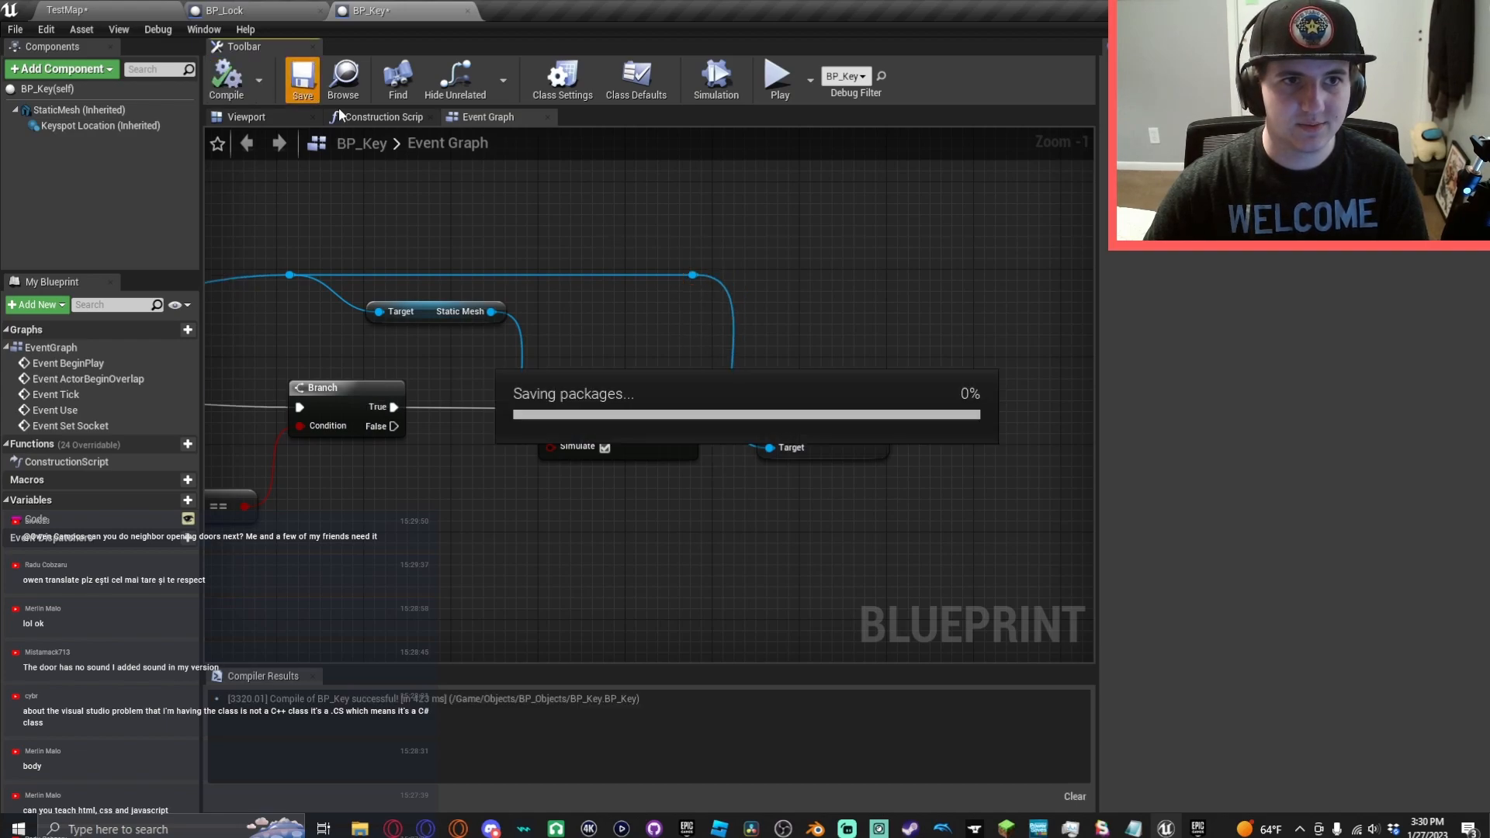
click(254, 11)
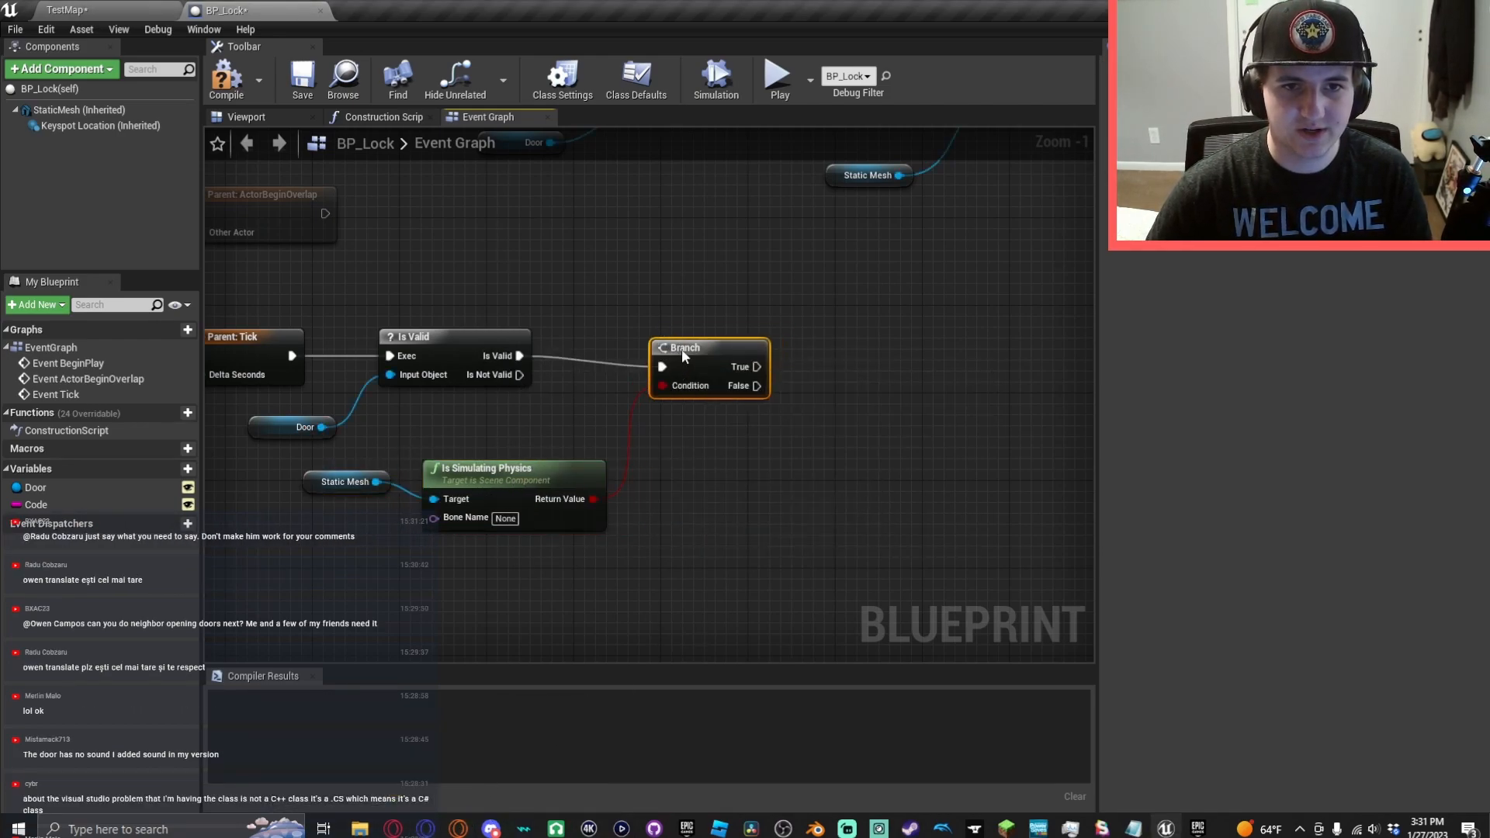
- Branch on Is Simulating Physics after Is Valid and set the door's Is Locked? true on False
drag(321, 427, 758, 427)
text(set is locked)
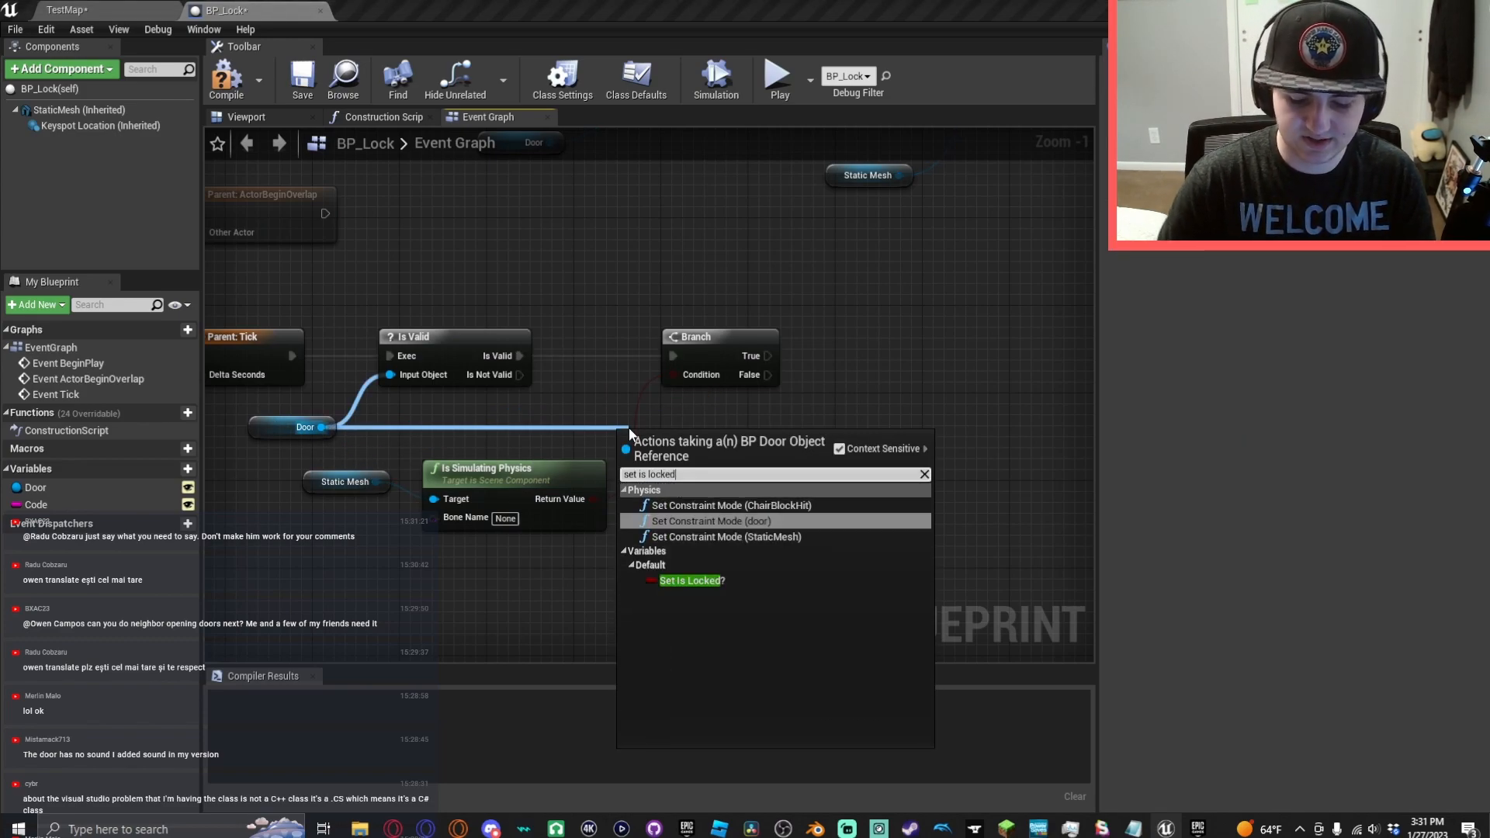
click(689, 579)
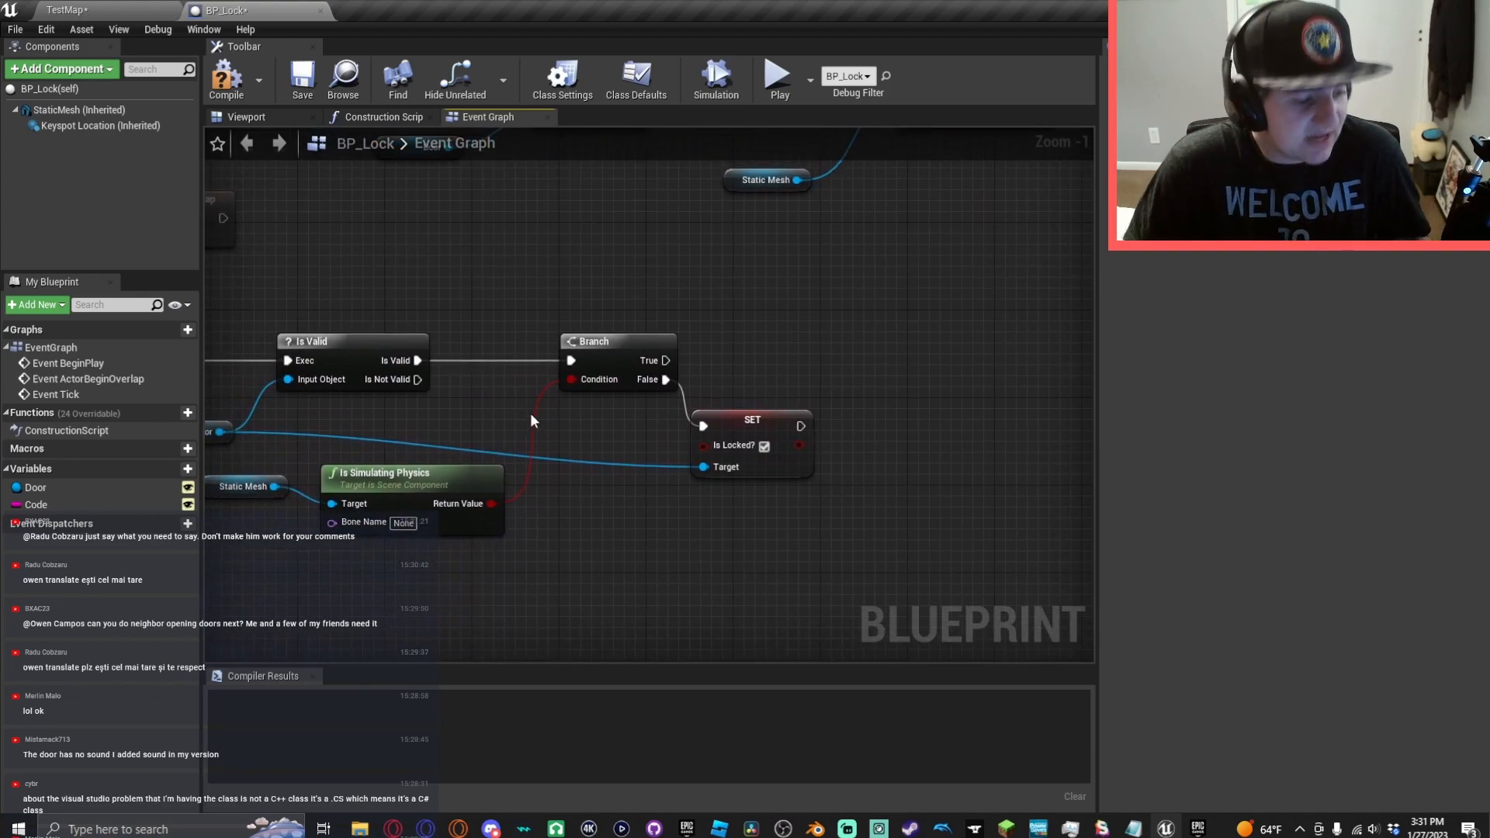
mouse_move(769, 371)
text(soon)
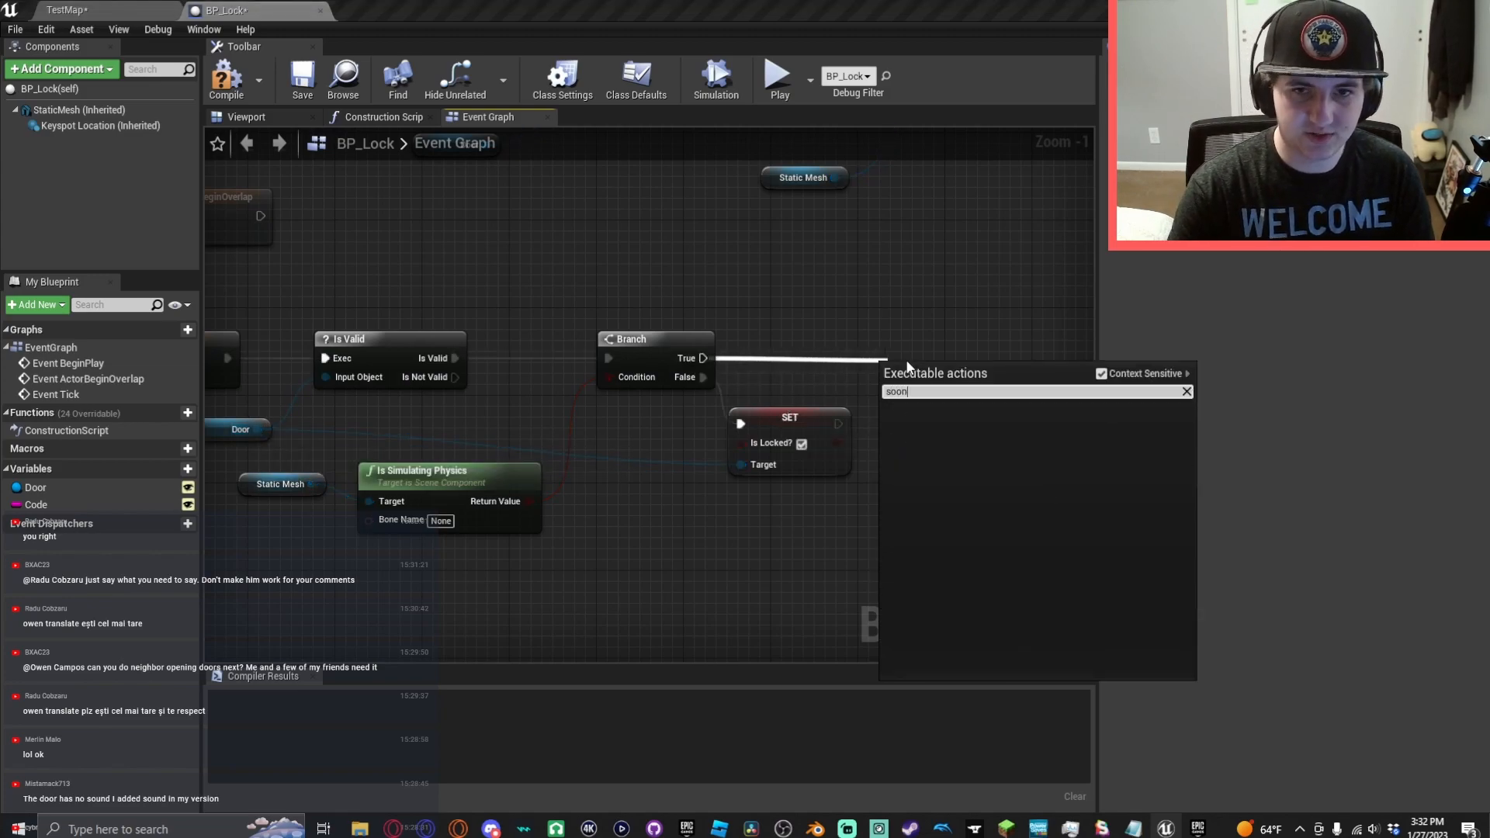
- Add a Do Once after Branch True that clears the door's Is Locked? using the Door reference
text(doonce)
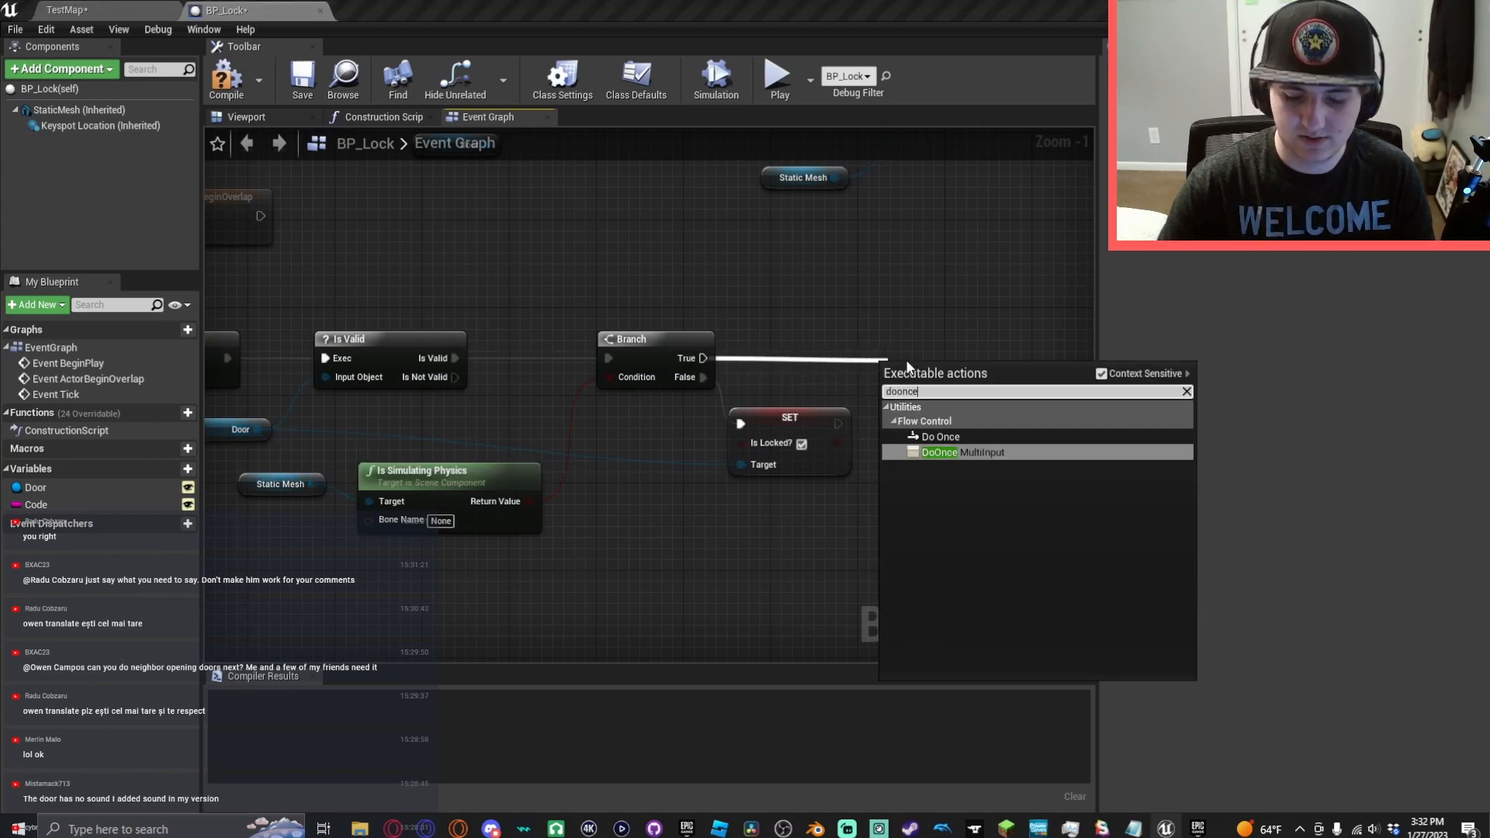
click(937, 436)
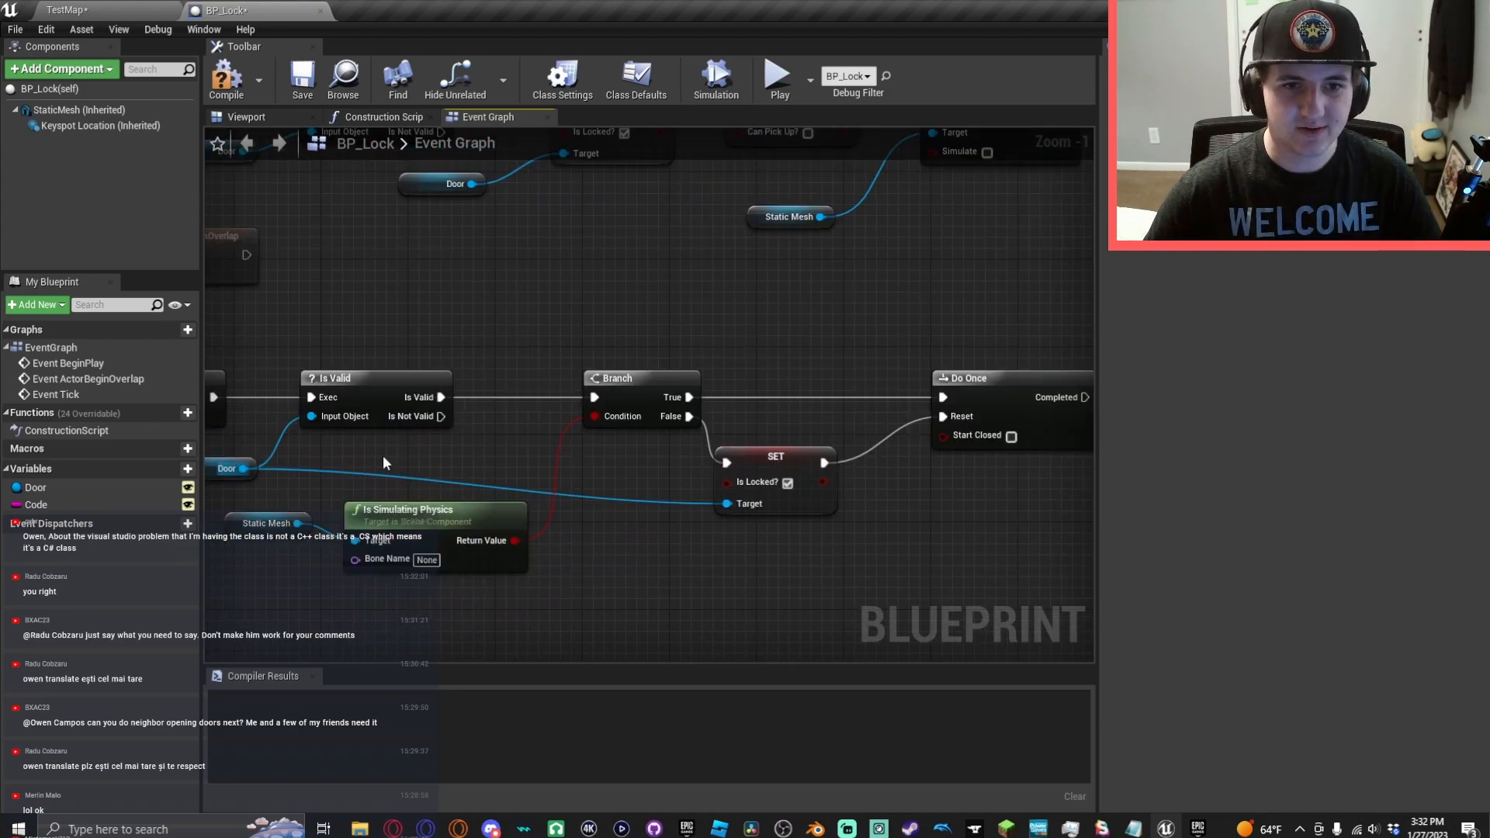
drag(243, 467, 883, 291)
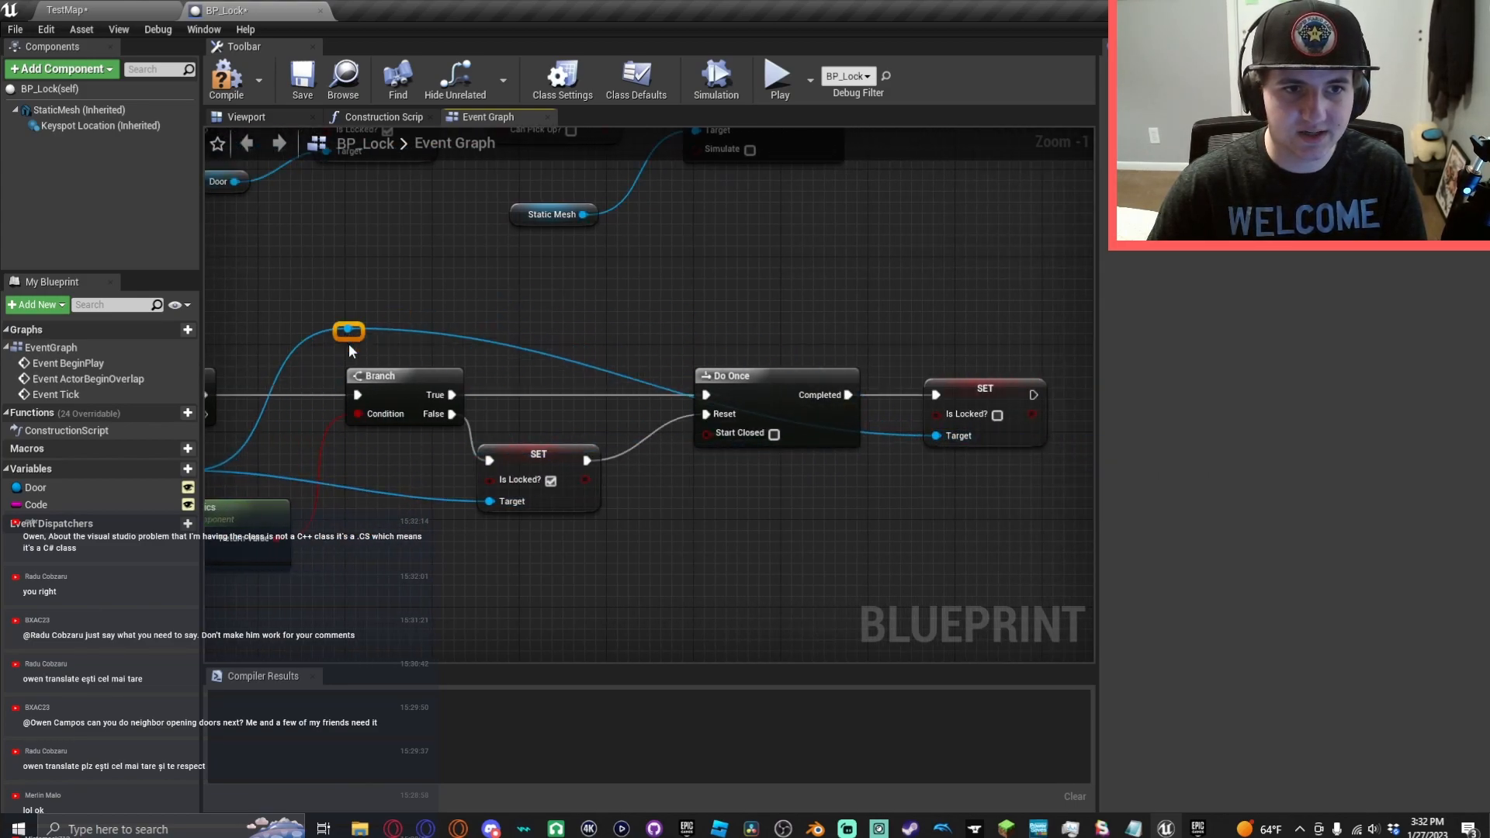
- Add a Set Door node after the unlock and compile BP_Lock
drag(350, 331, 810, 330)
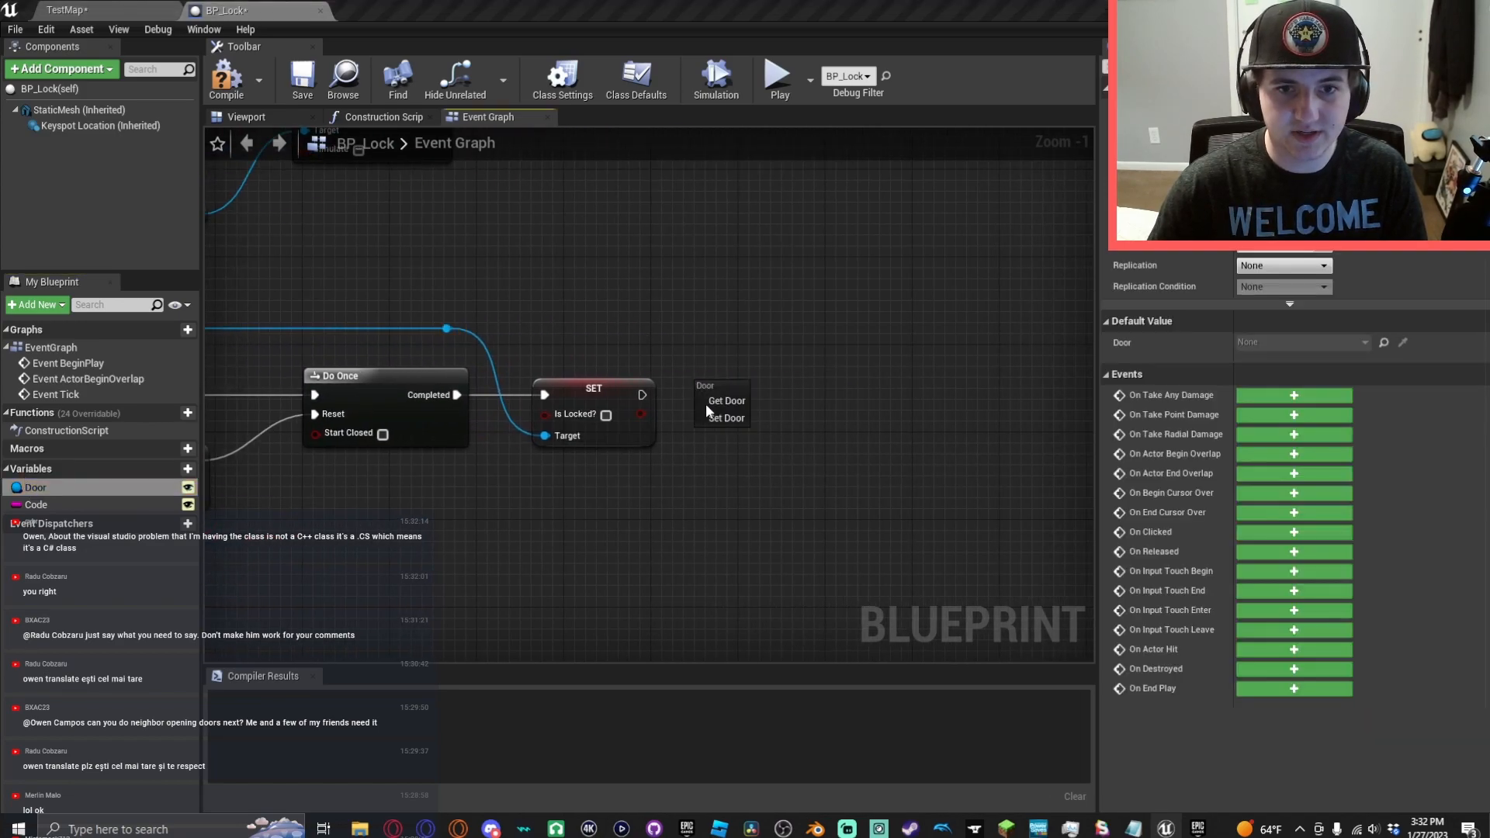
click(725, 418)
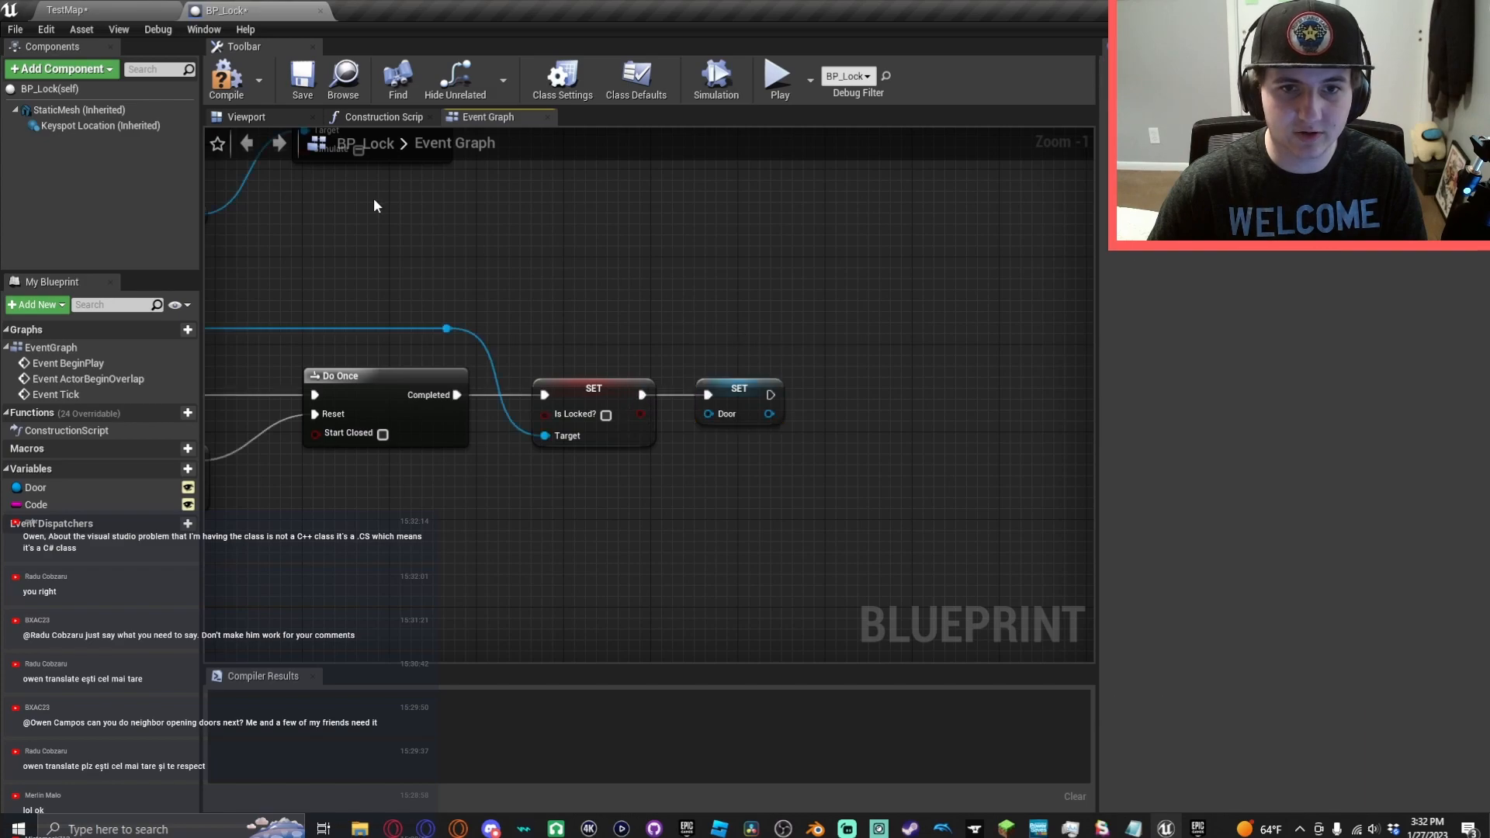
click(225, 77)
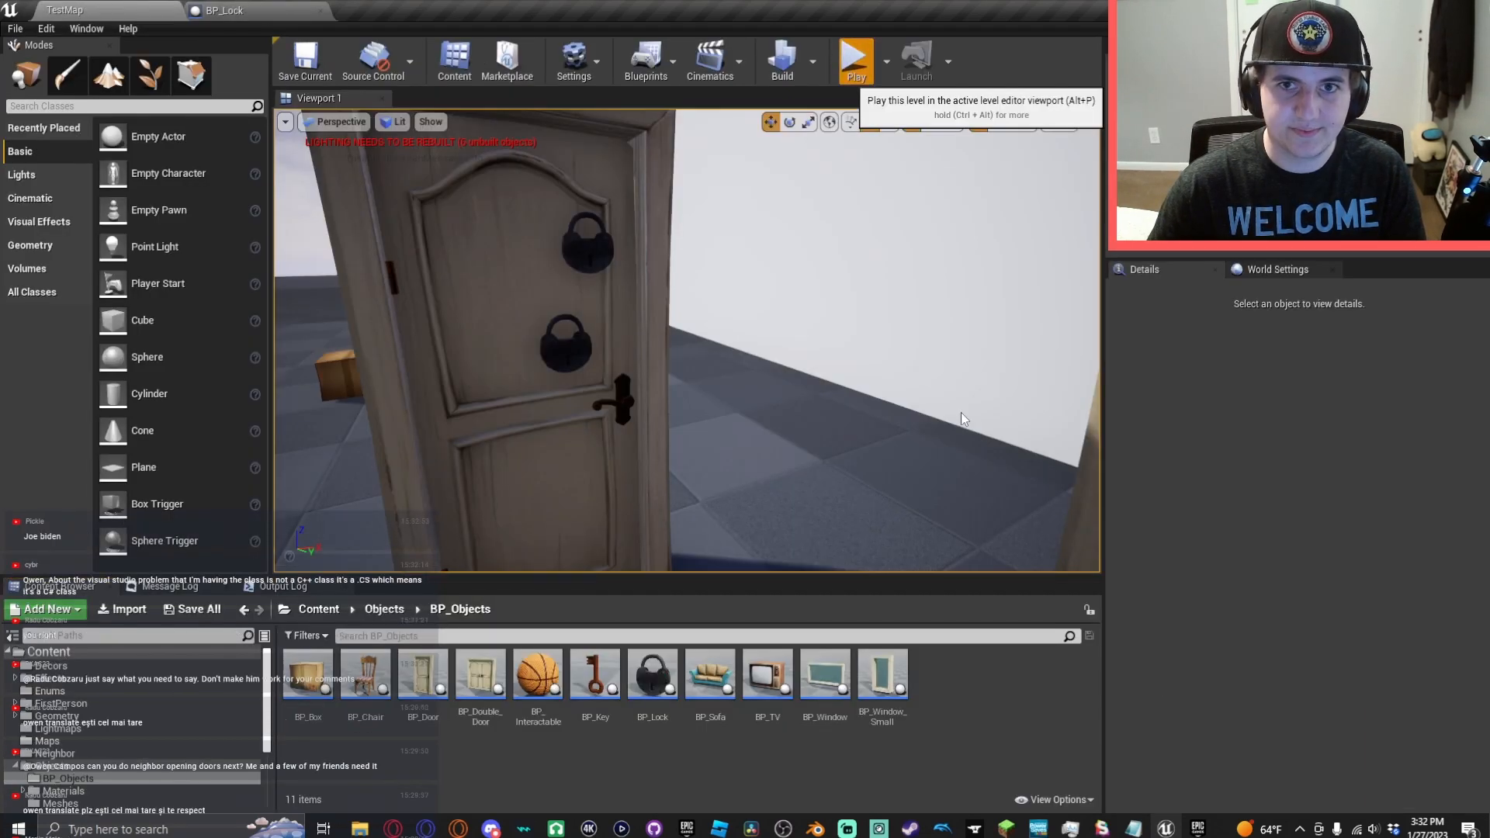
- Play-test the two-lock door in the level, then return to BP_Lock's graph
click(854, 59)
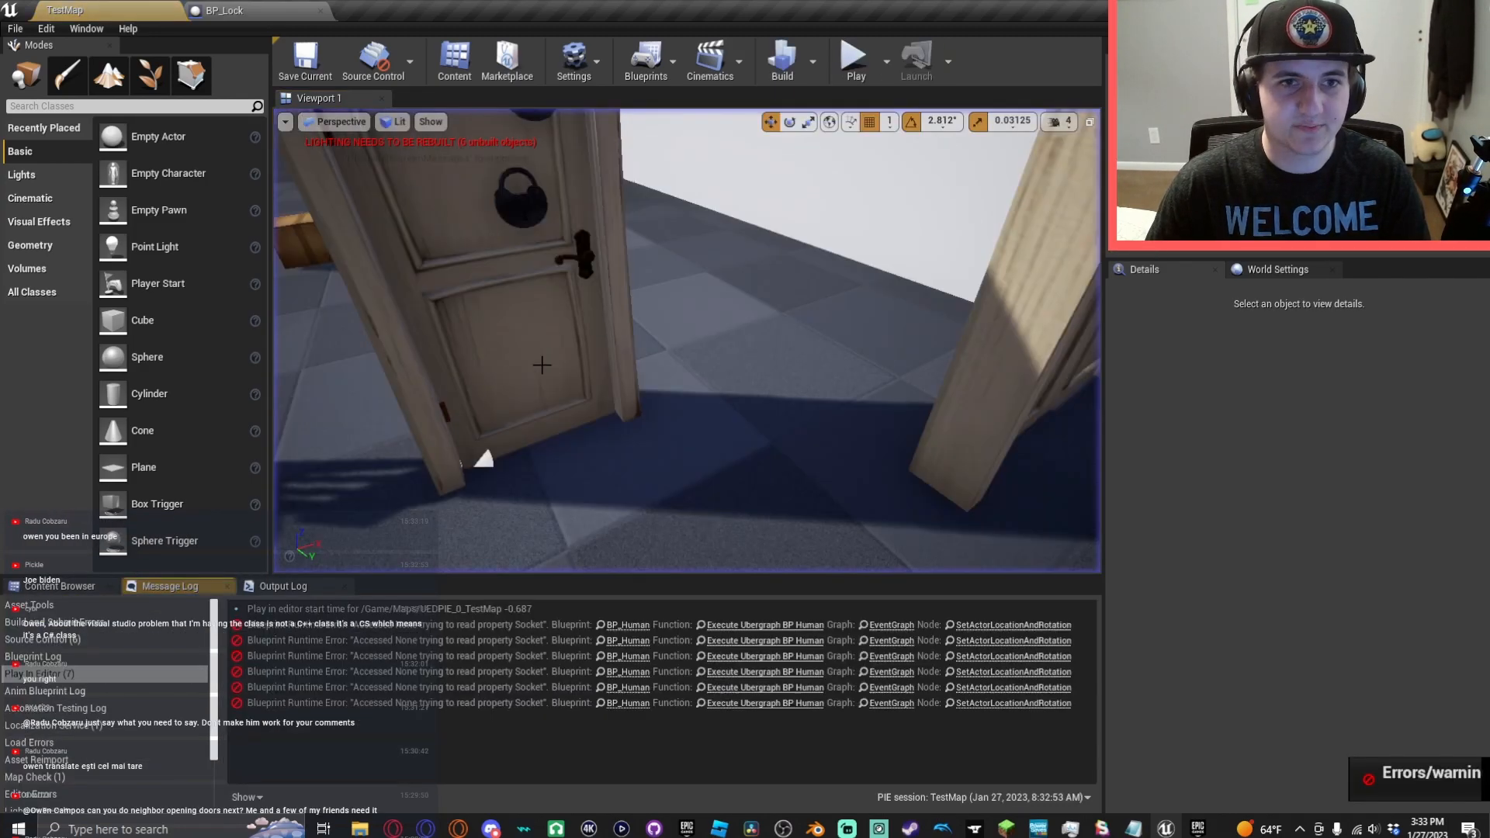
click(59, 585)
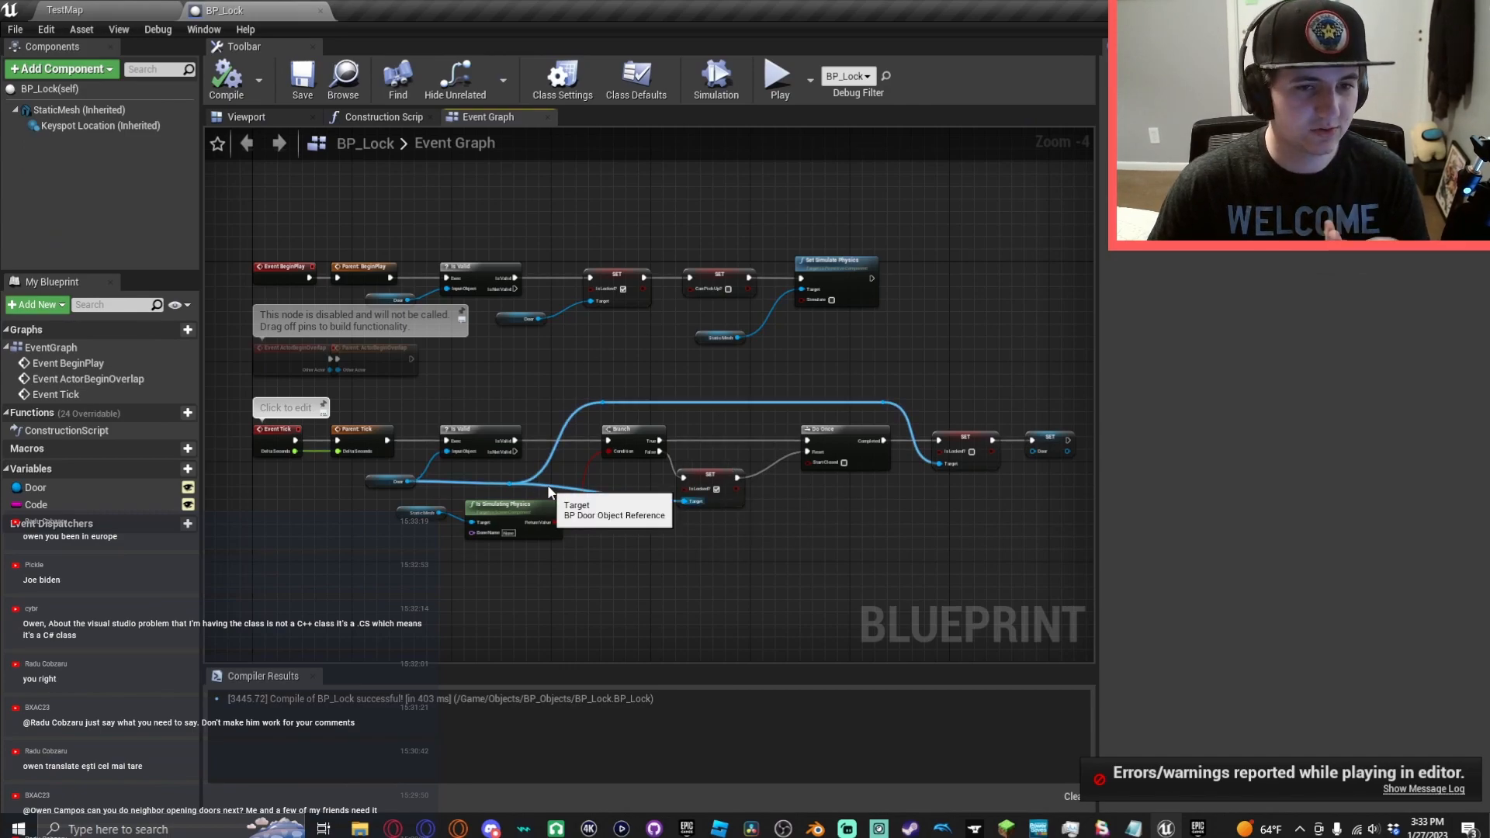
mouse_move(641, 585)
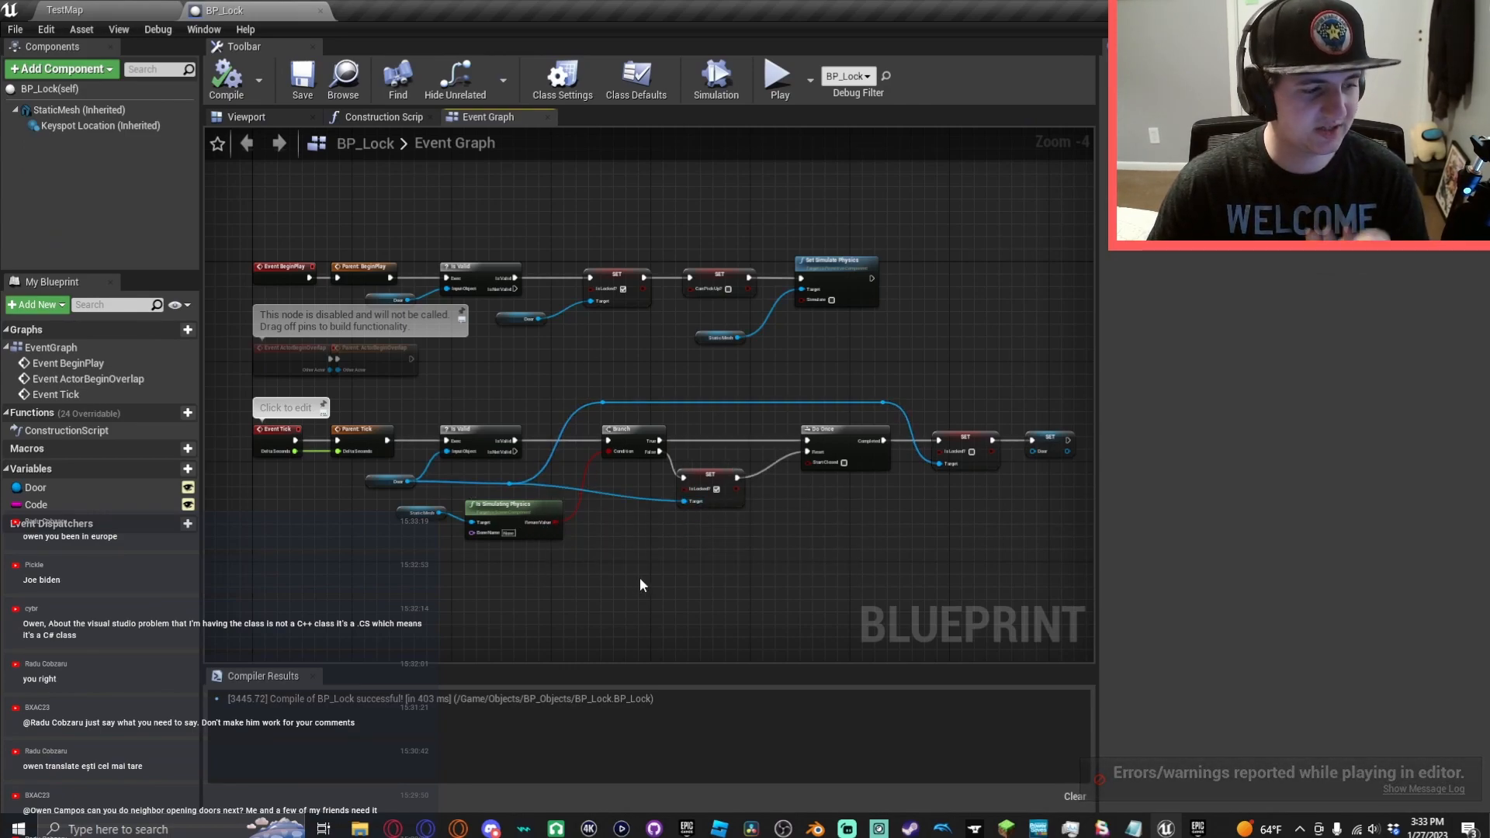